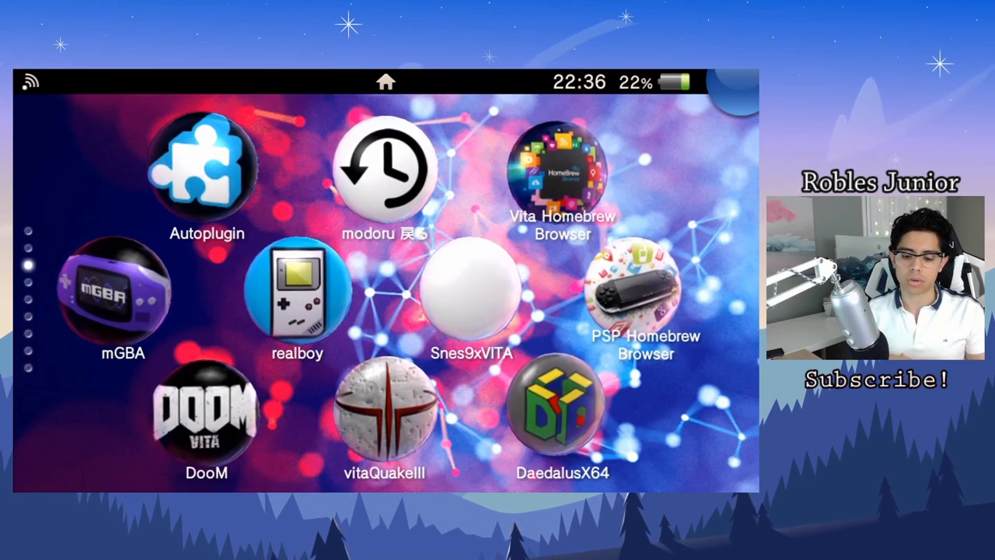
Launch Vita HomeBrew Browser from its home-screen bubble to show the newest homebrew releases.
scroll(down, 3)
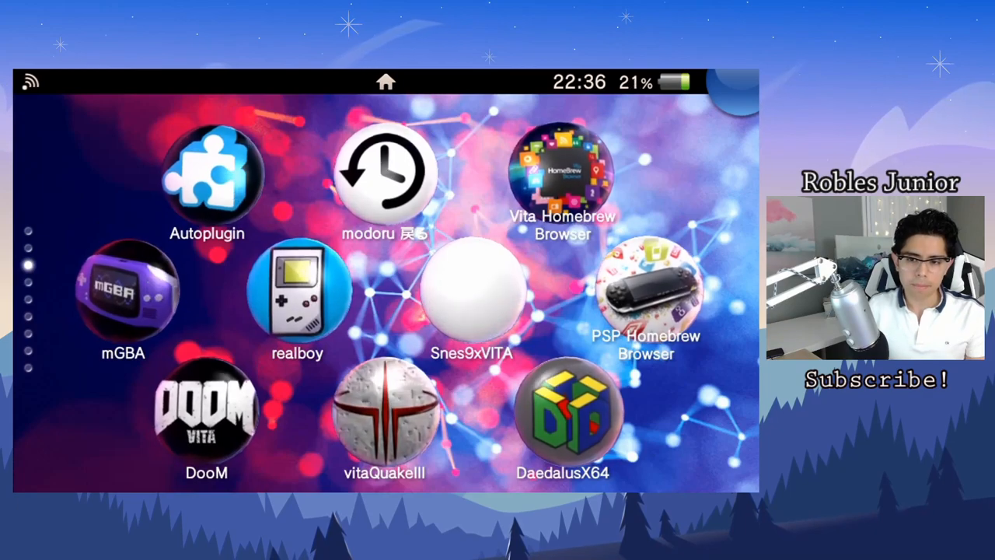
click(562, 170)
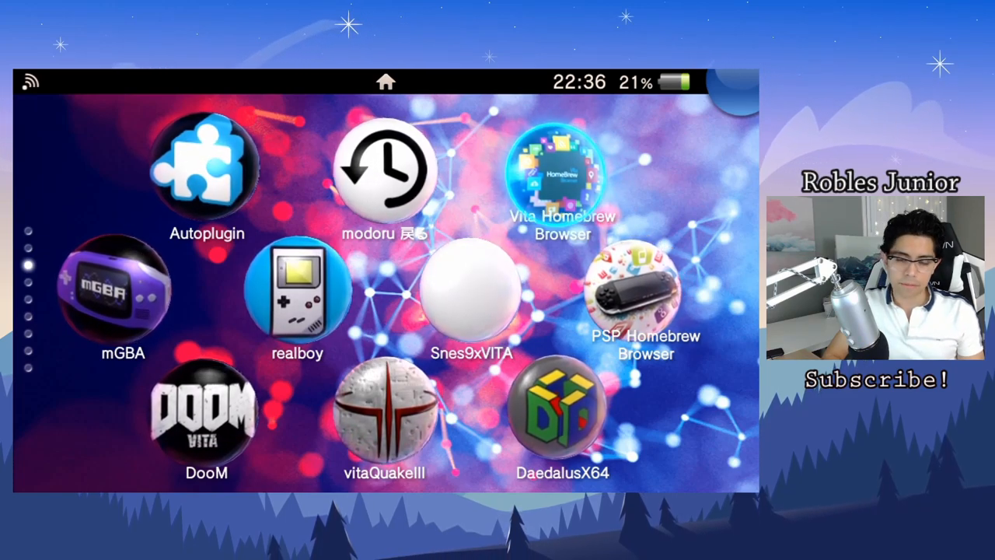
click(562, 167)
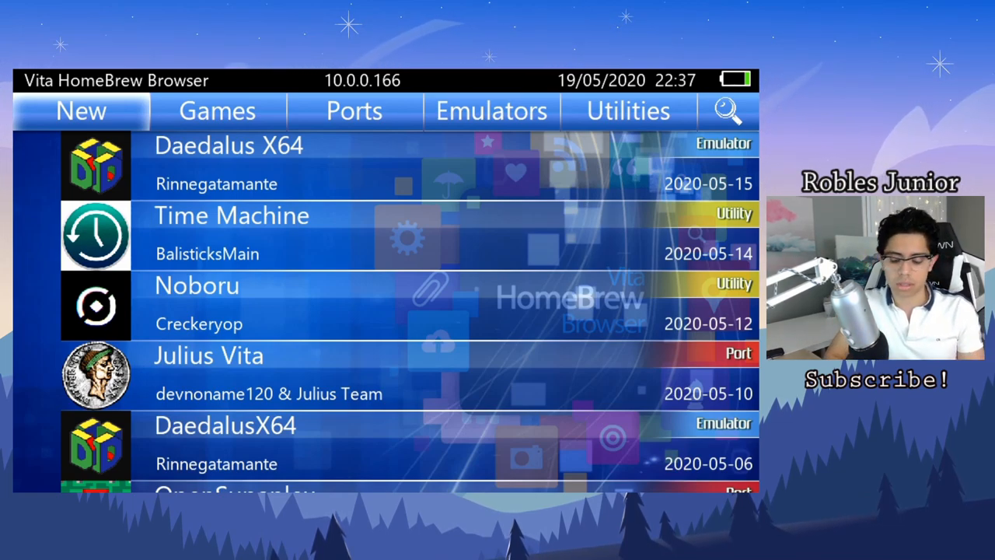
Browse the Games and Ports homebrew categories, then return to the first catalogue tab.
click(217, 110)
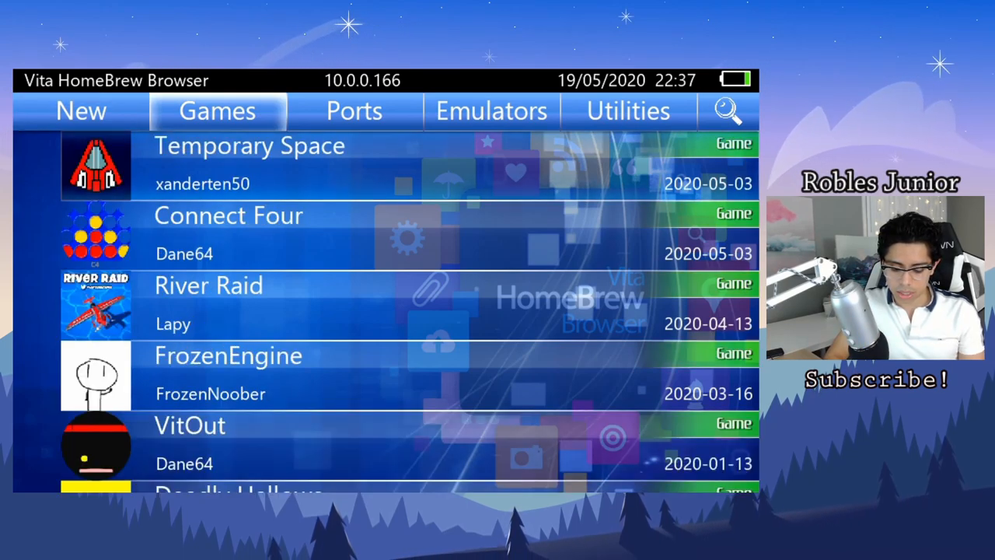
click(354, 110)
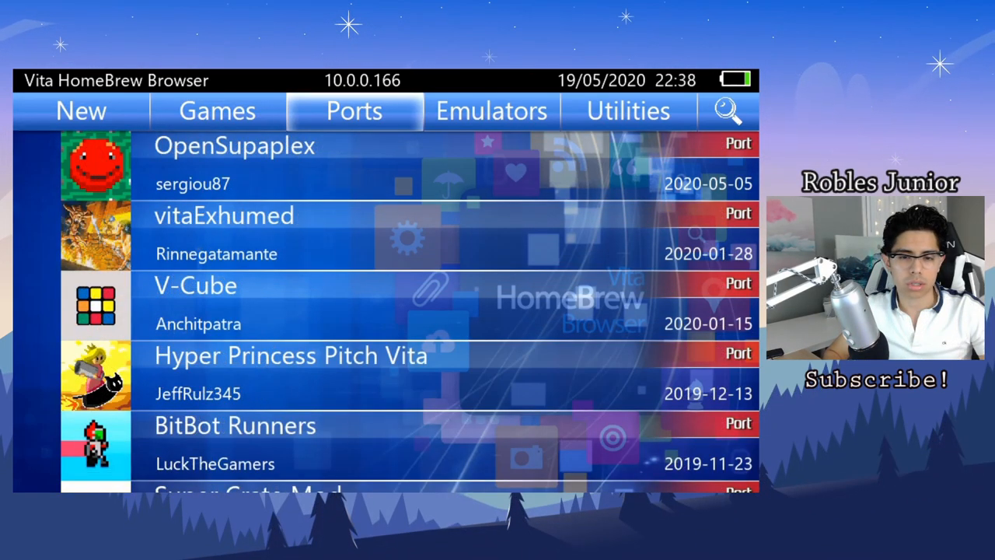
click(81, 110)
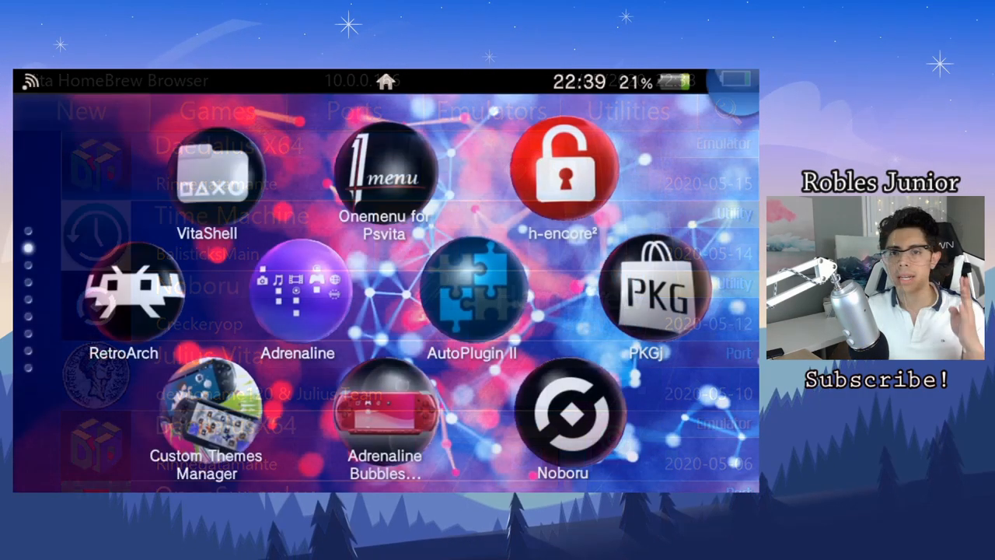
Launch AutoPlugin II from its LiveArea, reaching the version 1.07 update offer.
click(472, 290)
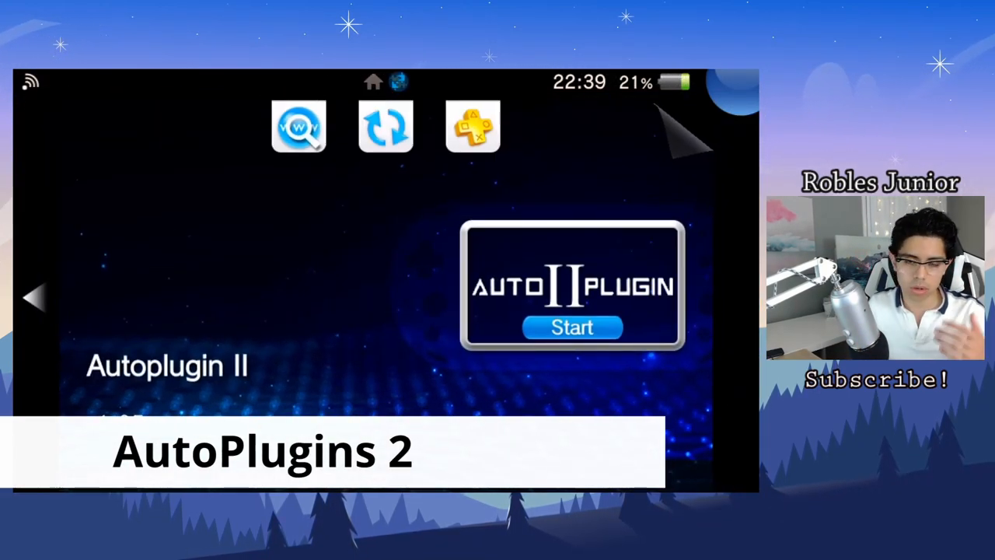
click(573, 327)
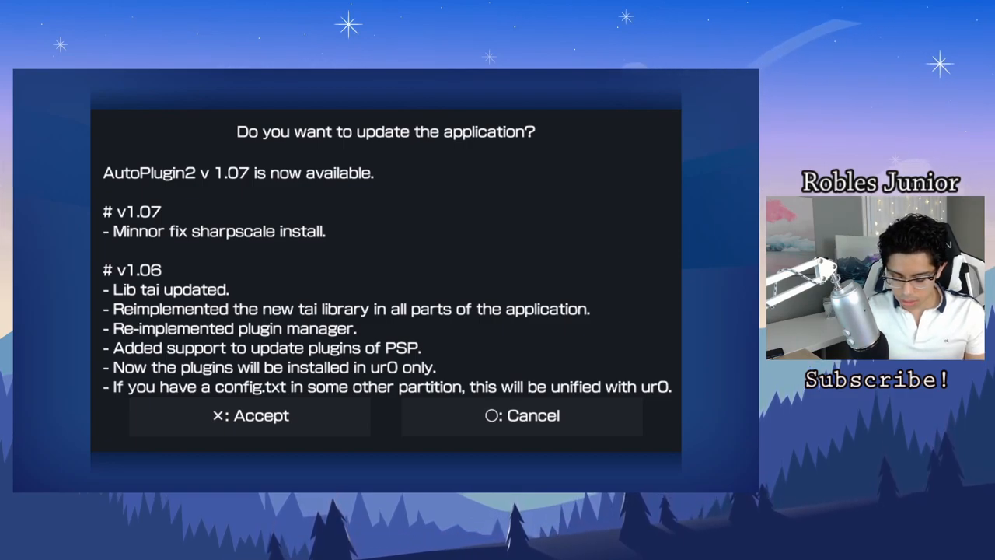
Accept the AutoPlugin II update and relaunch into its main menu of plugin categories.
click(249, 416)
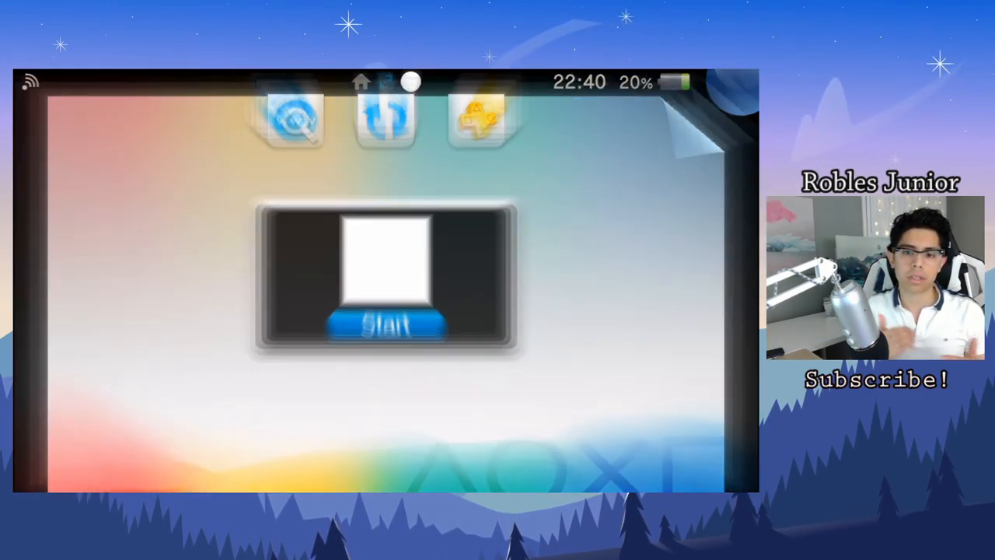
click(386, 324)
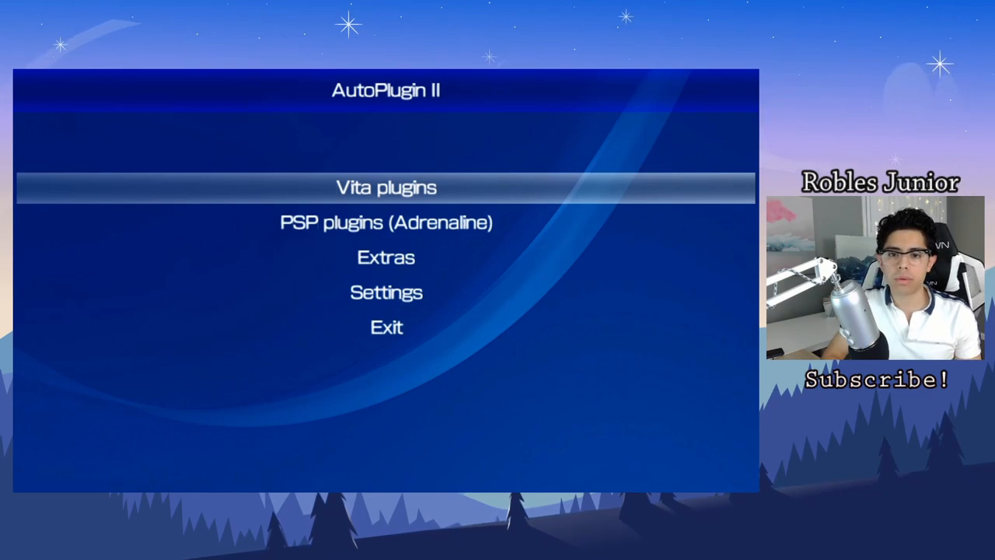
Enter the Vita plugins submenu and settle on the Install plugins option.
key(Down)
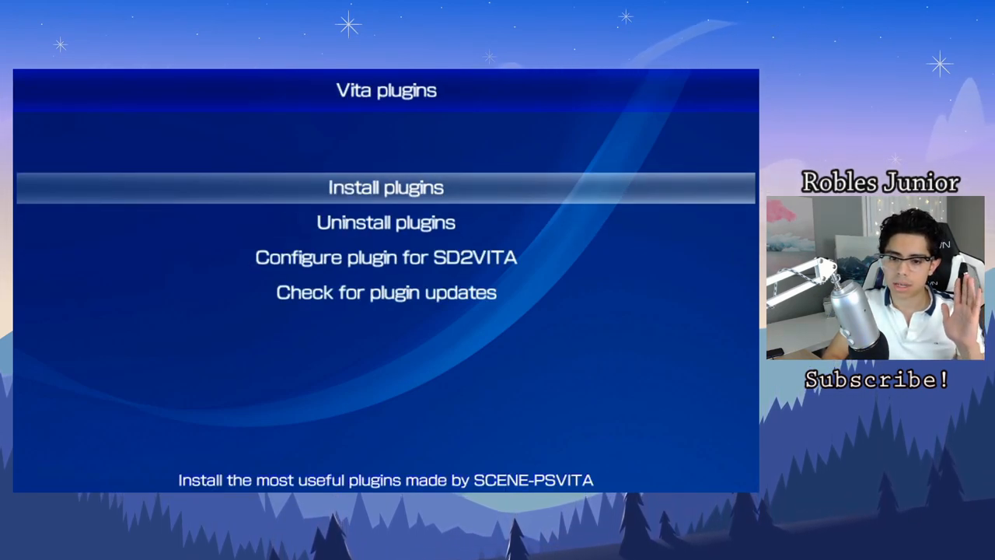
key(Down)
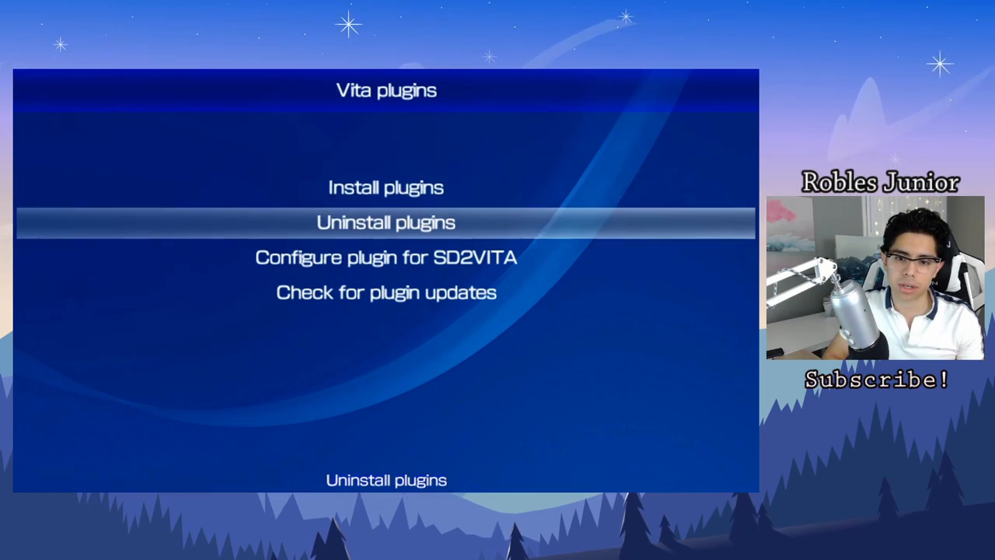
key(down)
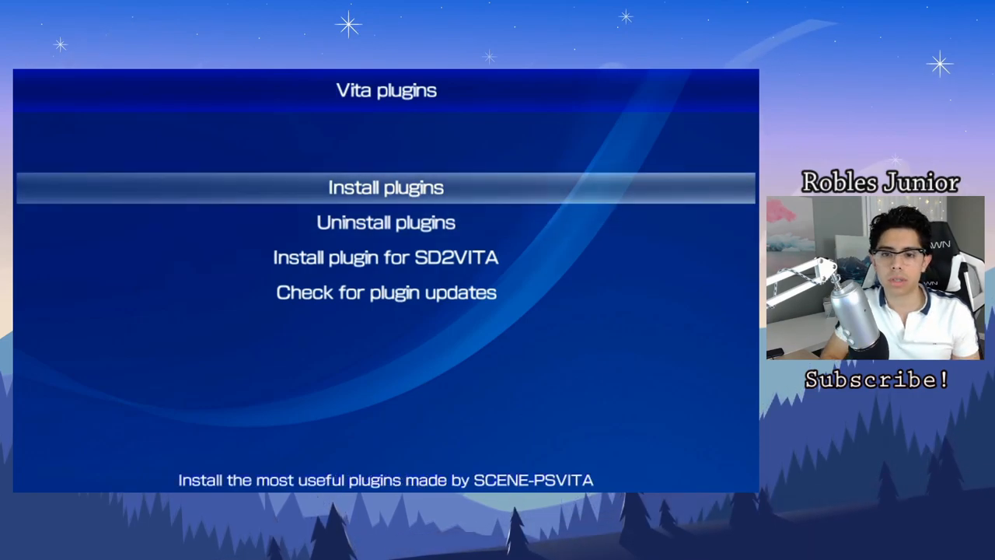
Scroll through the list of 95 installable Vita plugins without marking any.
click(385, 186)
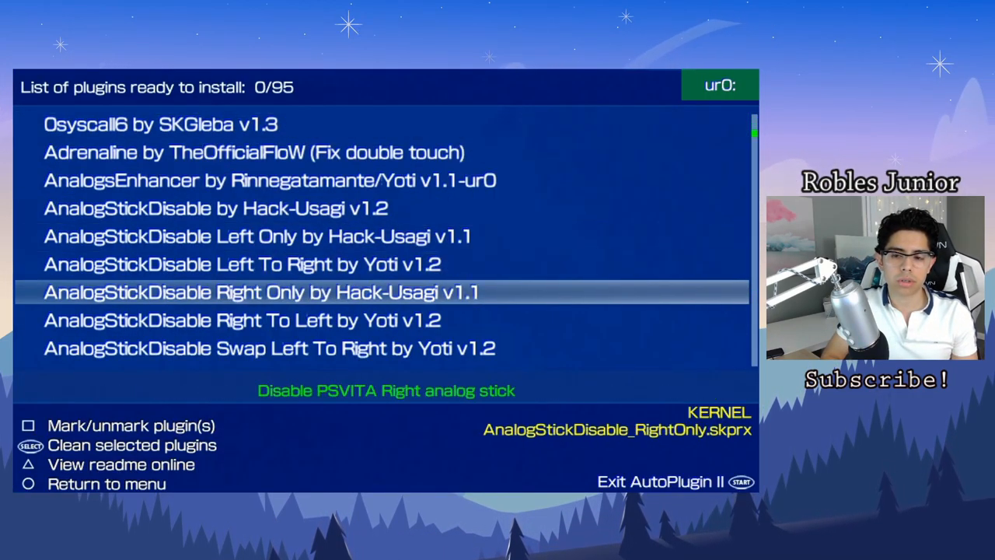
scroll(down, 3)
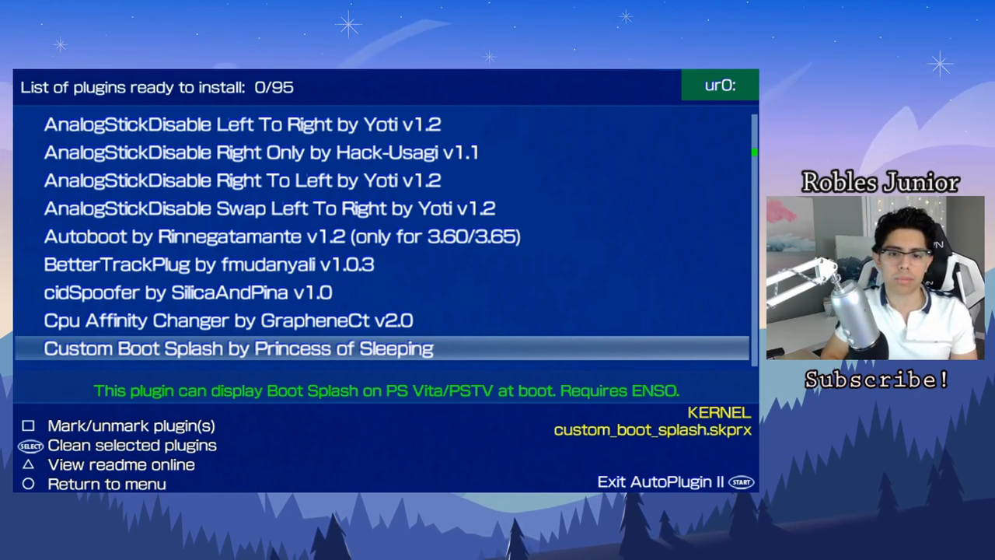
scroll(down, 3)
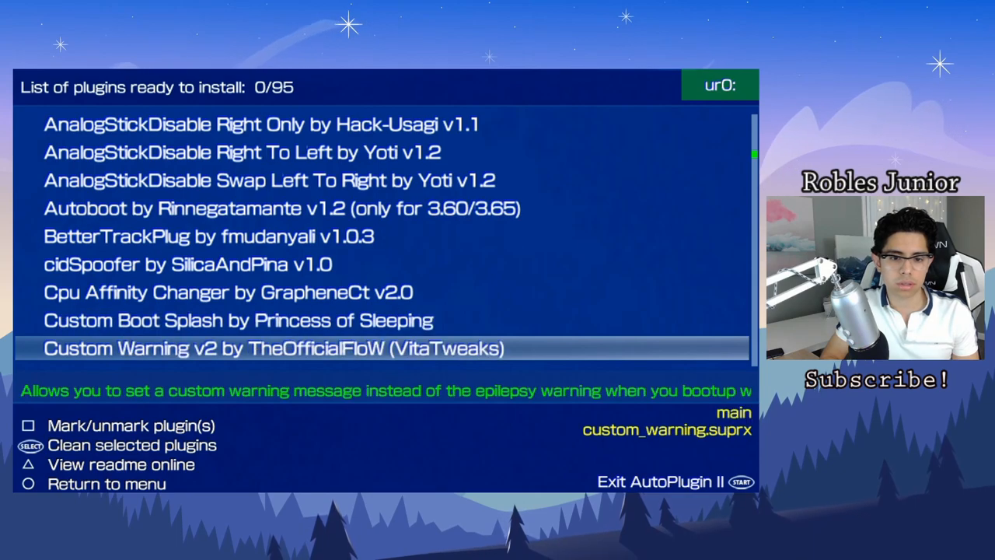
scroll(down, 3)
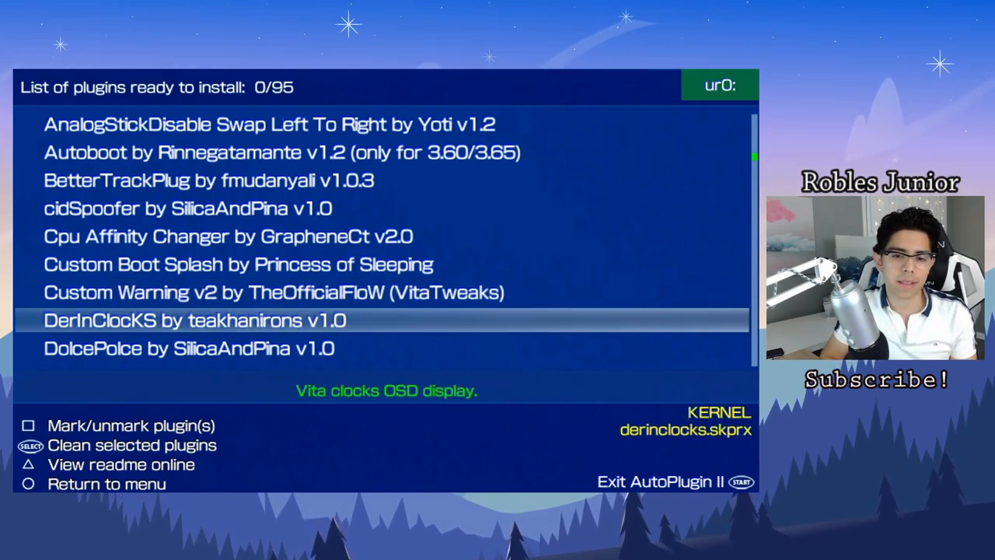
scroll(down, 3)
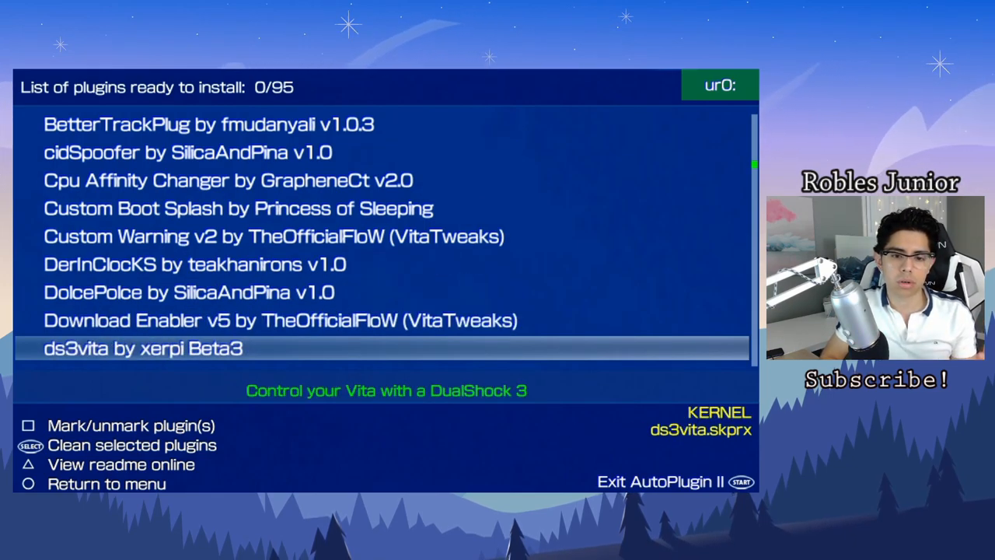
scroll(down, 3)
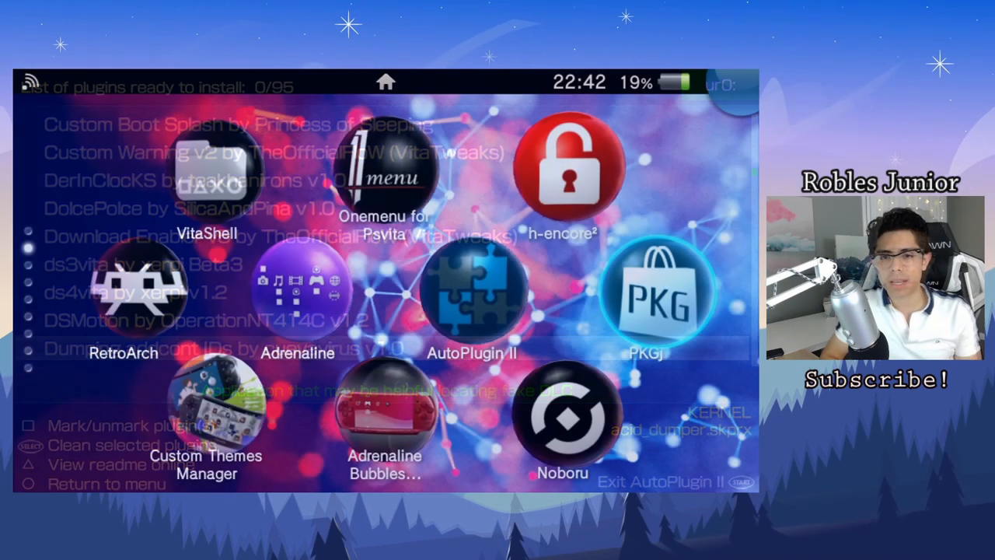
Launch PKGj v0.55 to show its Vita games catalogue of 949 titles.
click(660, 291)
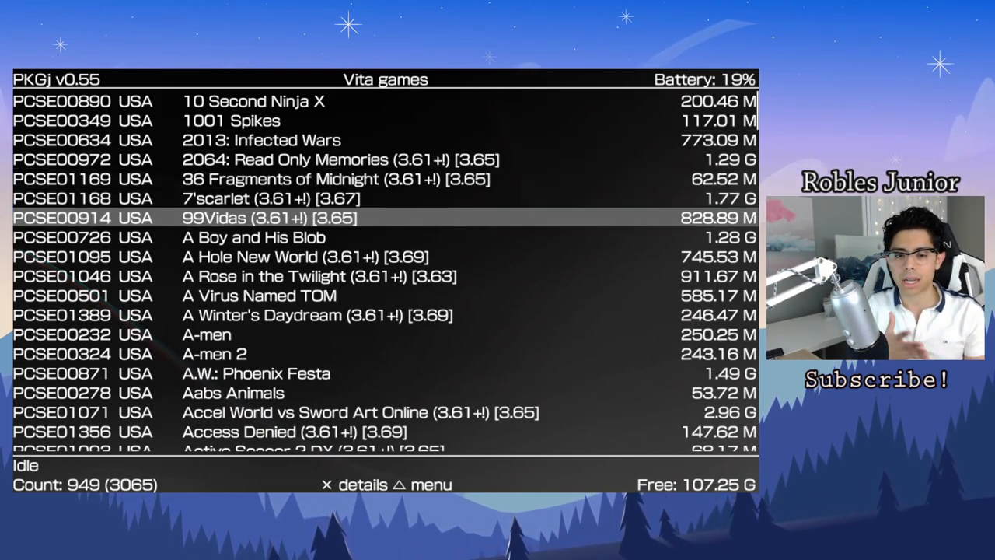
Scroll the Vita games list down into the A titles.
key(down)
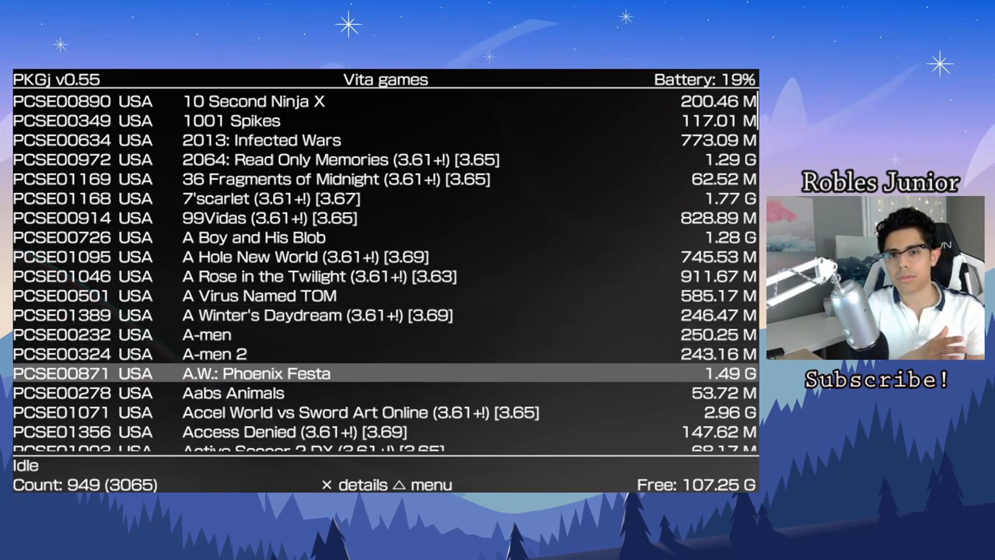
scroll(down, 3)
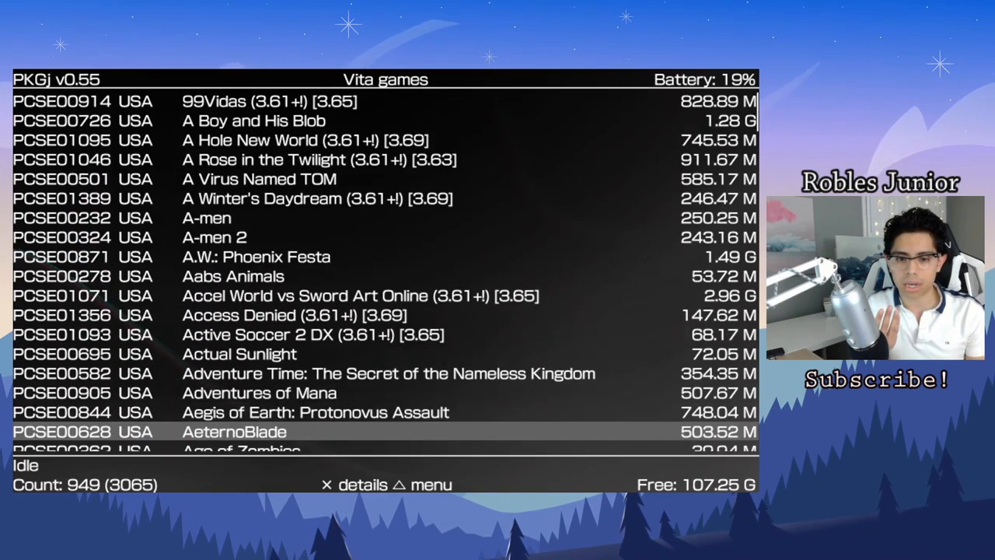
scroll(down, 3)
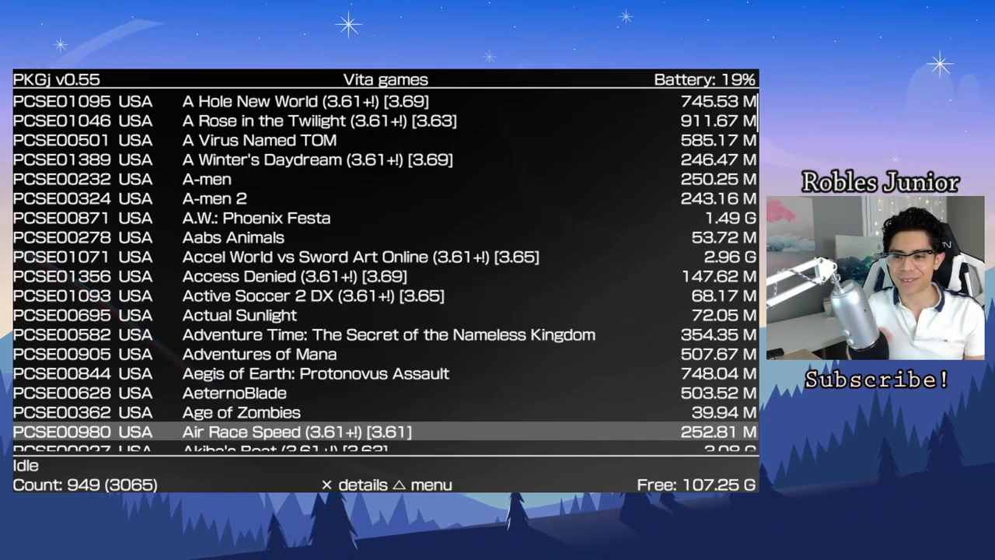
scroll(down, 3)
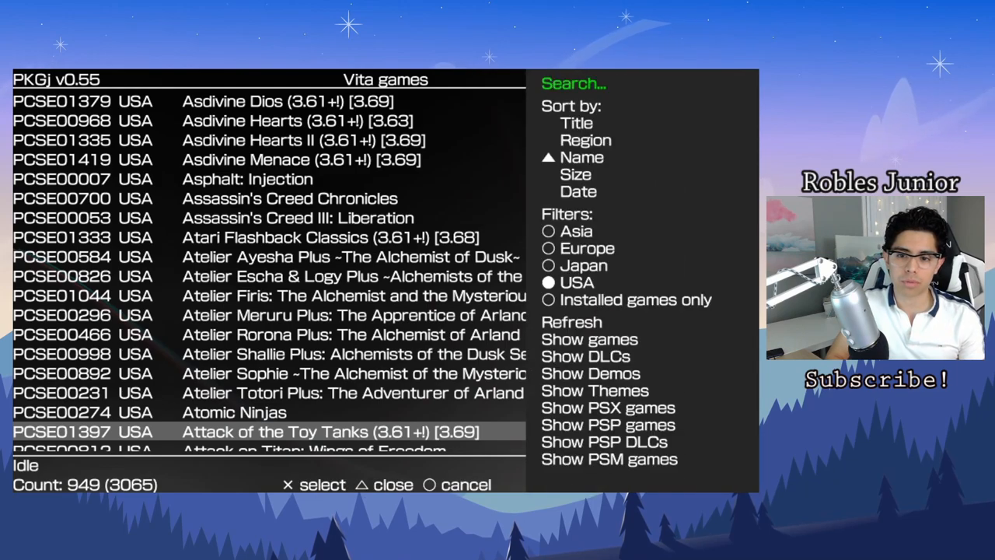
Switch PKGj to the PSM games catalogue of 38 titles and scroll through it.
click(578, 192)
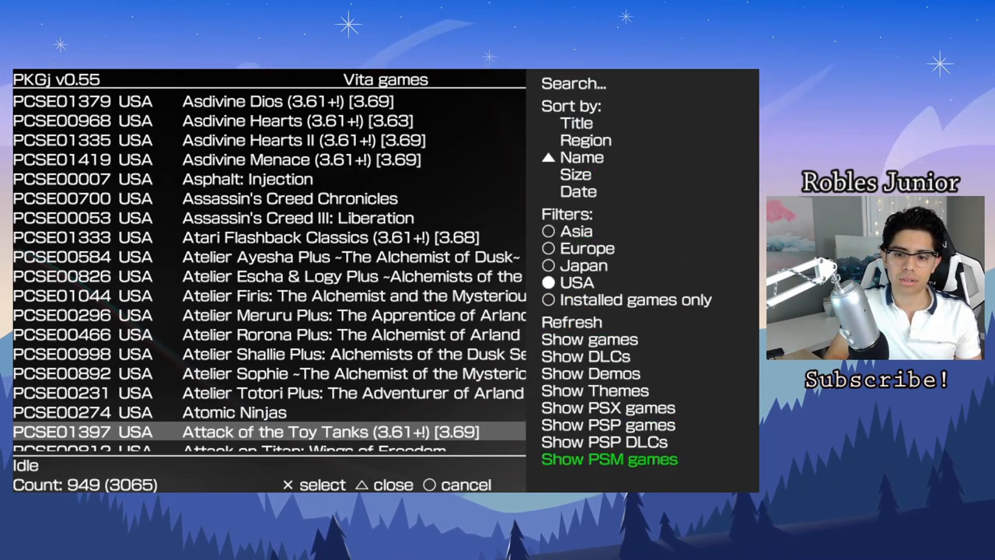
click(610, 458)
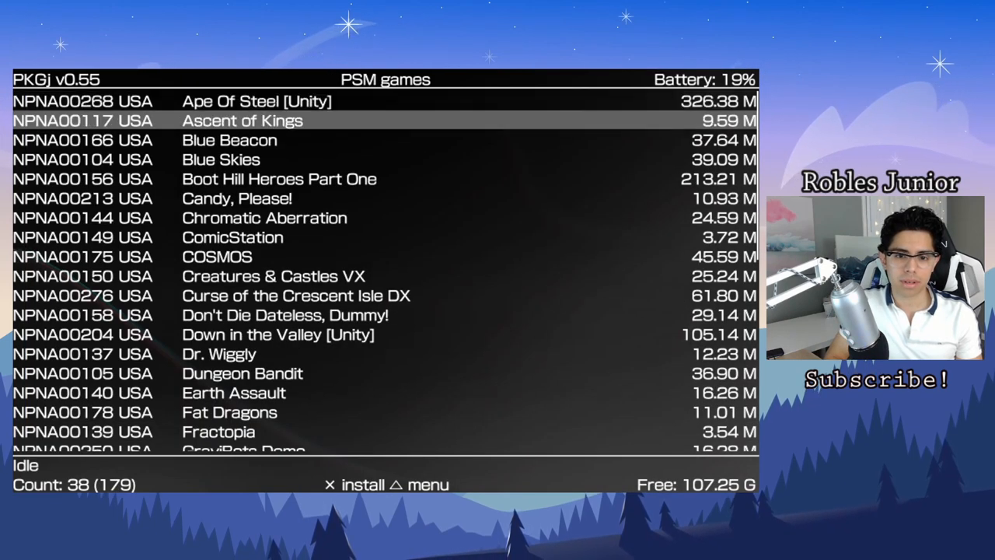
key(down)
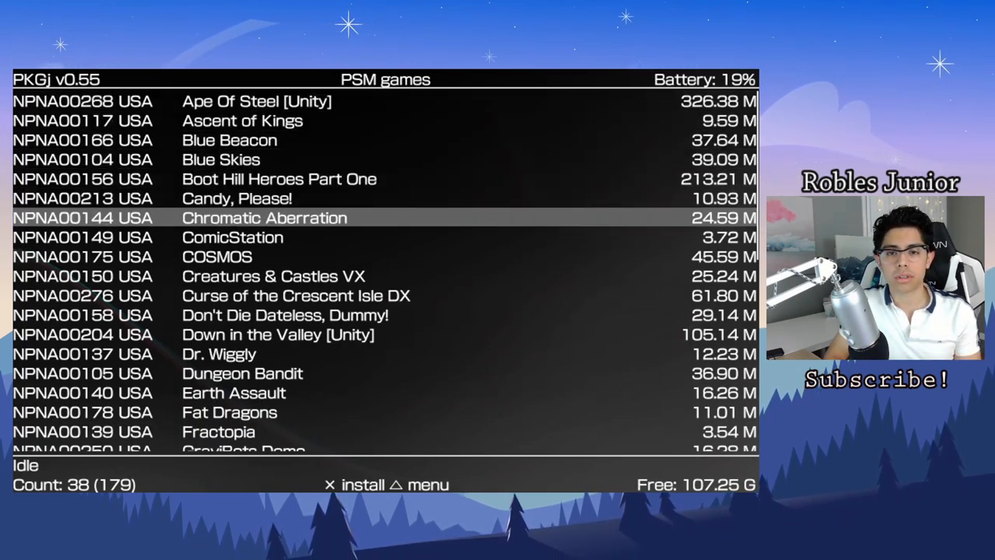
key(Down)
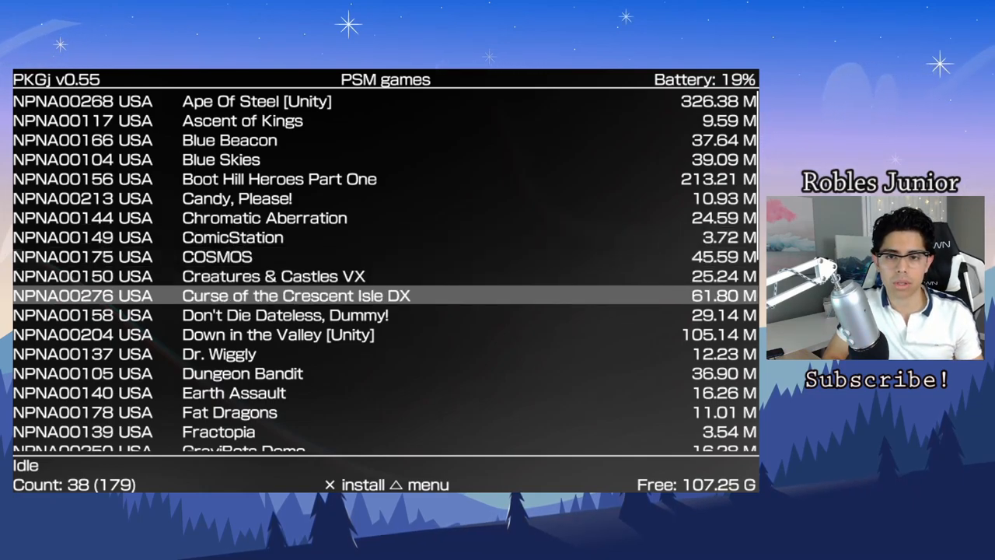
scroll(down, 3)
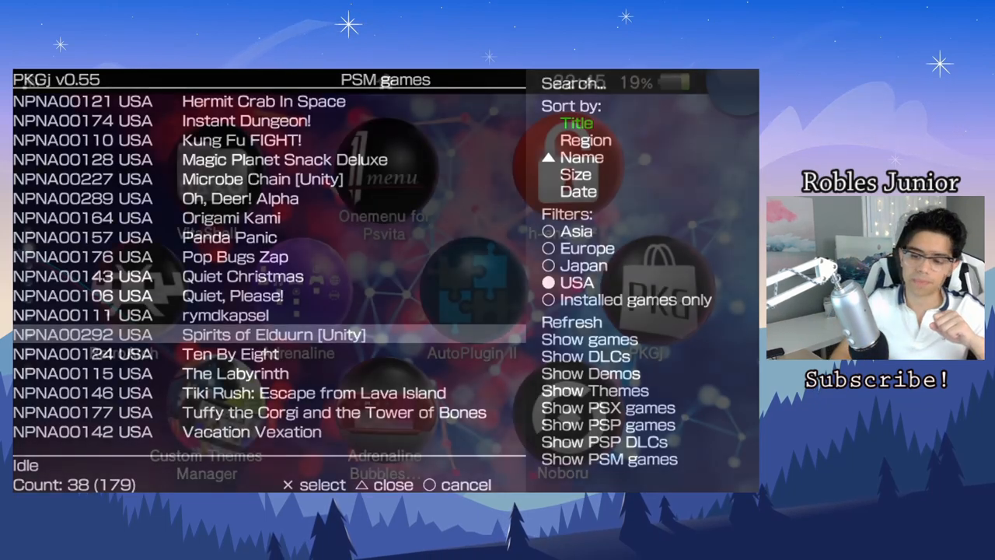
Leave PKGj and launch Adrenaline into its PSP game list of emulator homebrew.
key(triangle)
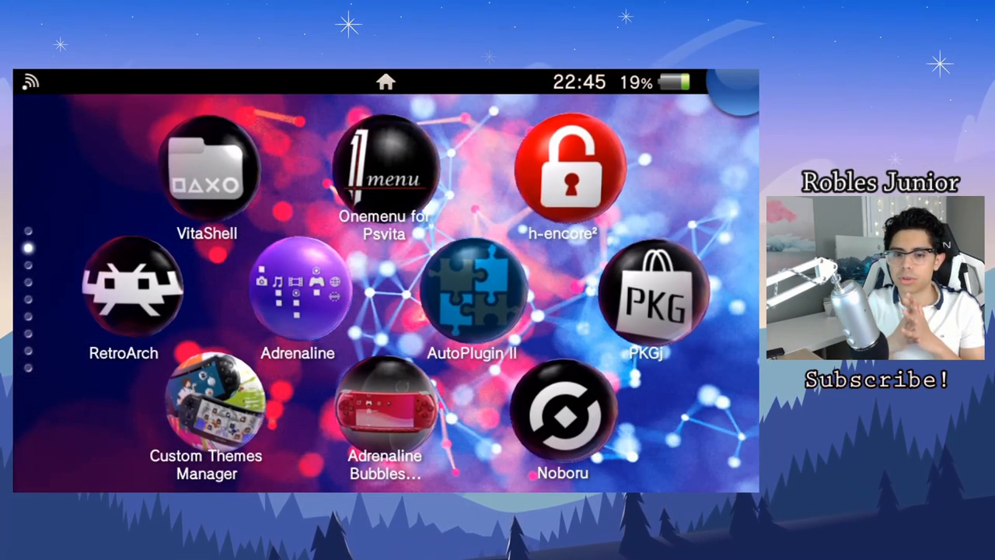
click(297, 292)
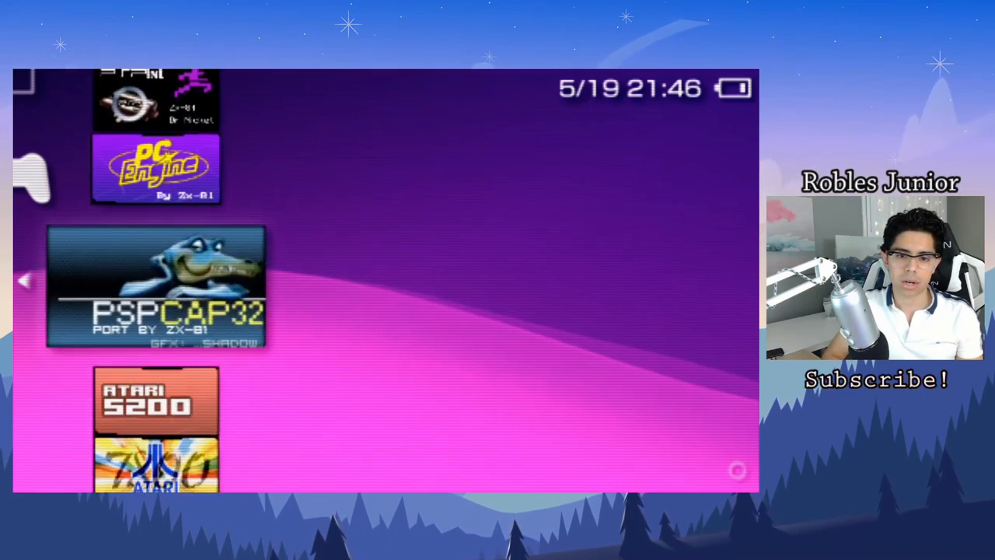
Browse the XMB across Extras, Photo and Music, then show the Adrenaline menu's States list.
scroll(down, 3)
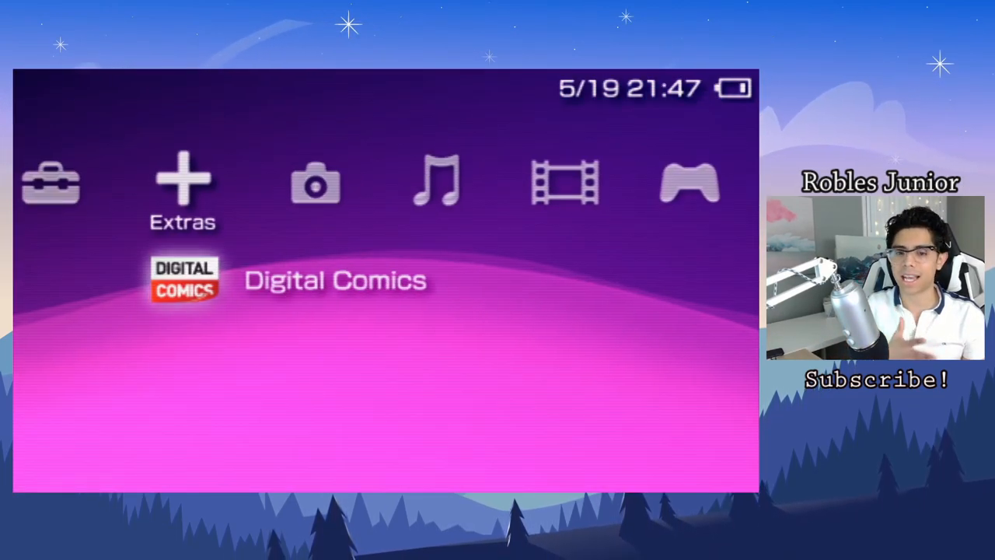
key(Left)
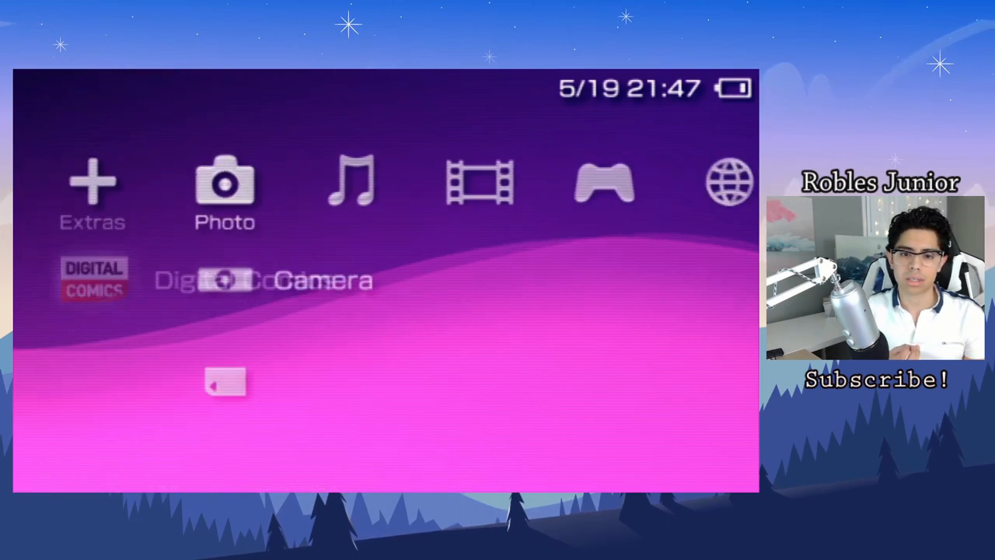
scroll(right, 3)
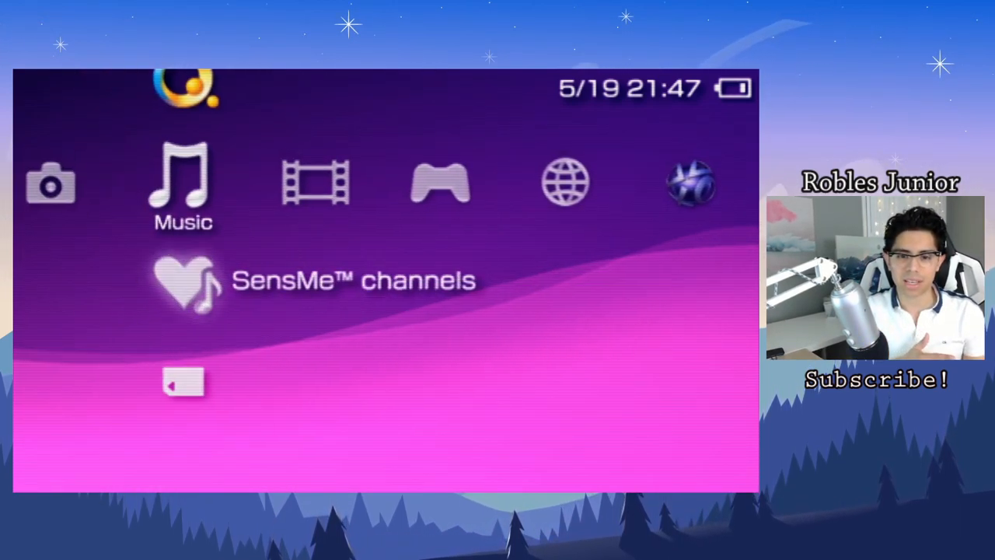
scroll(left, 3)
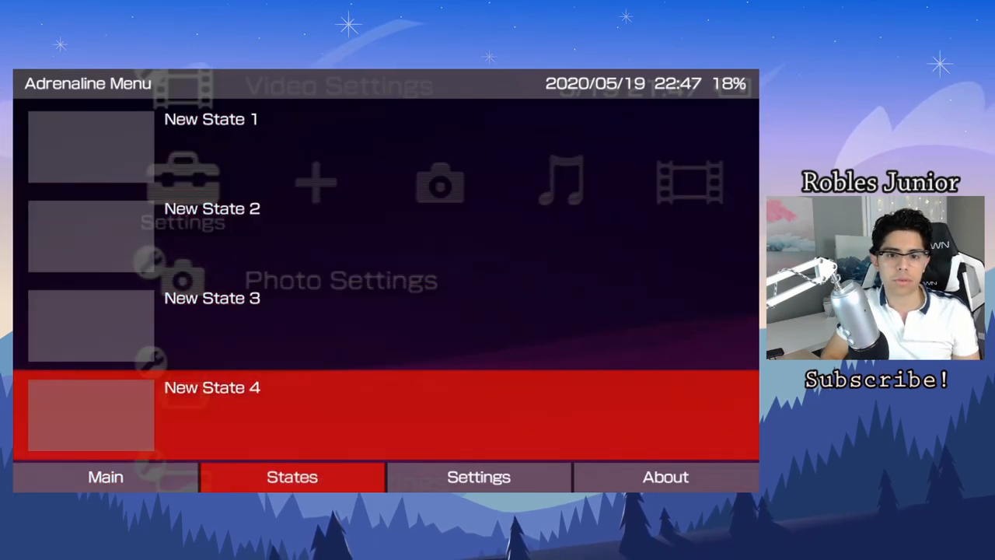
Dismiss the Adrenaline menu and move back to the Settings column of the XMB.
click(479, 477)
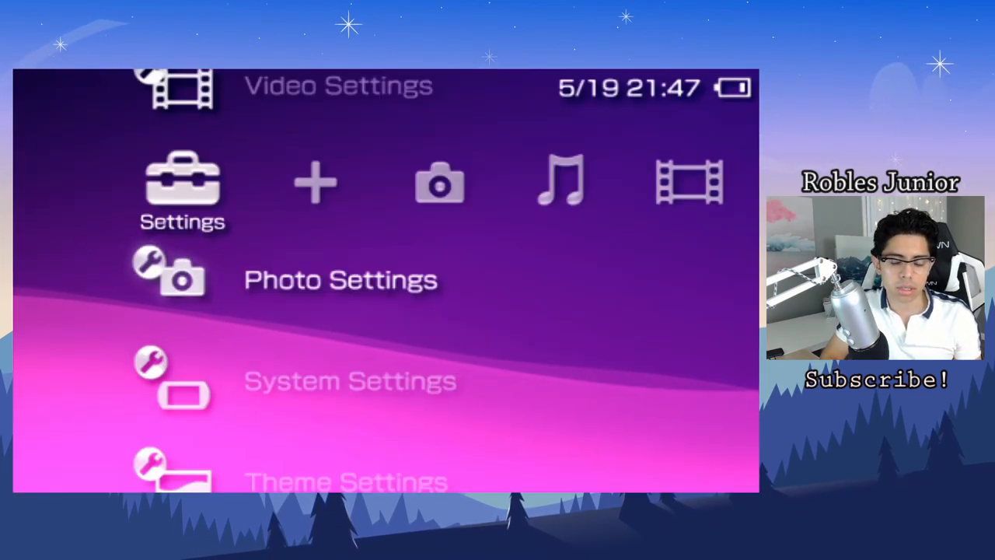
key(Left)
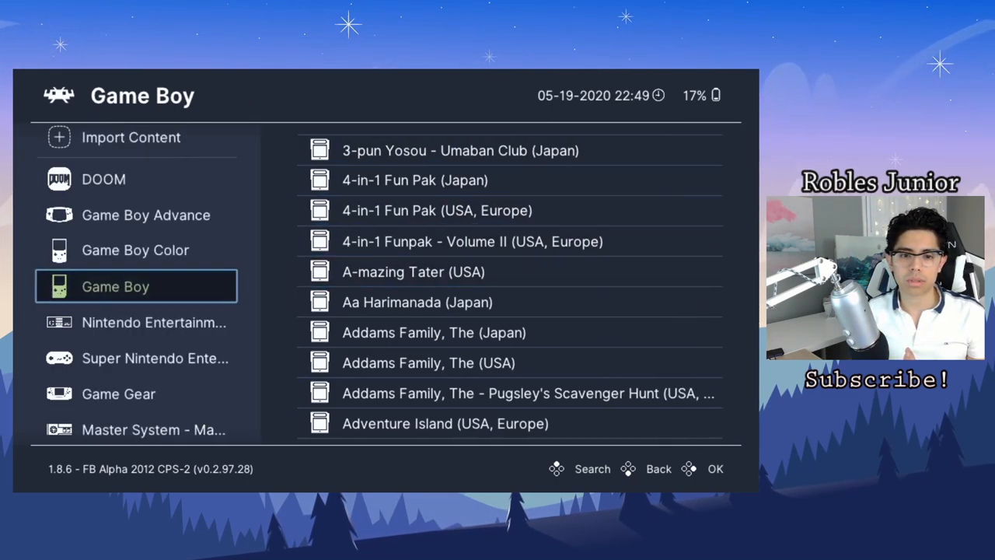
Switch from the Game Boy playlist to the Nintendo Entertainment System game list.
click(153, 321)
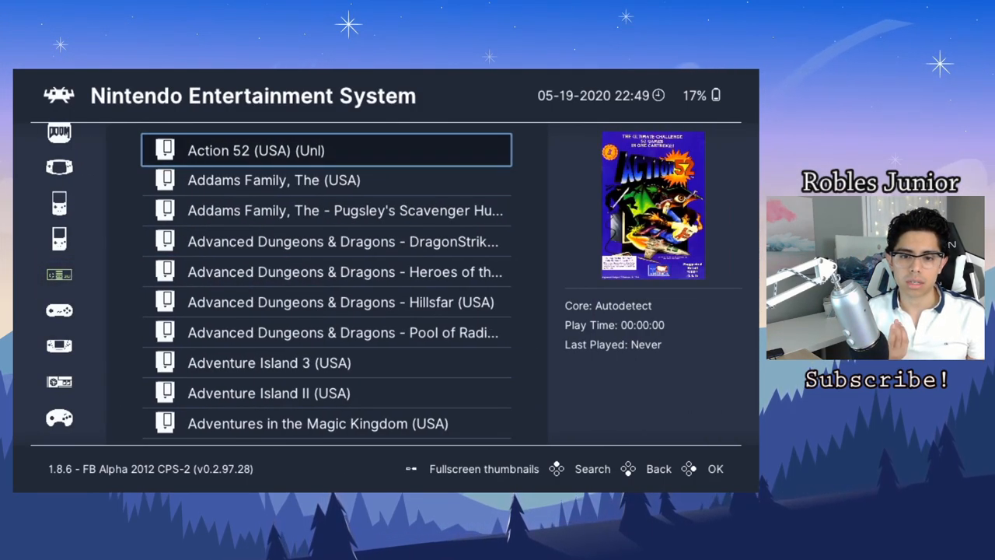